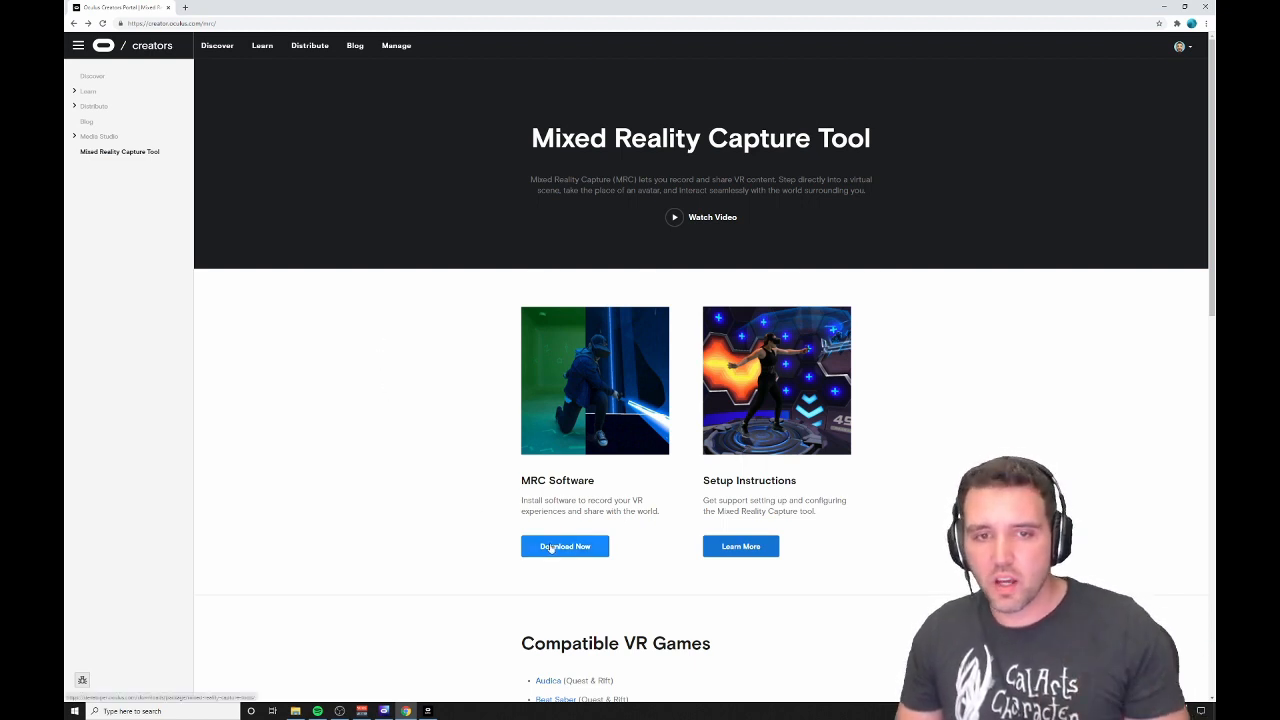
- Download the Mixed Reality Capture Tools 5.1.0 package from the MRC Software card
click(564, 546)
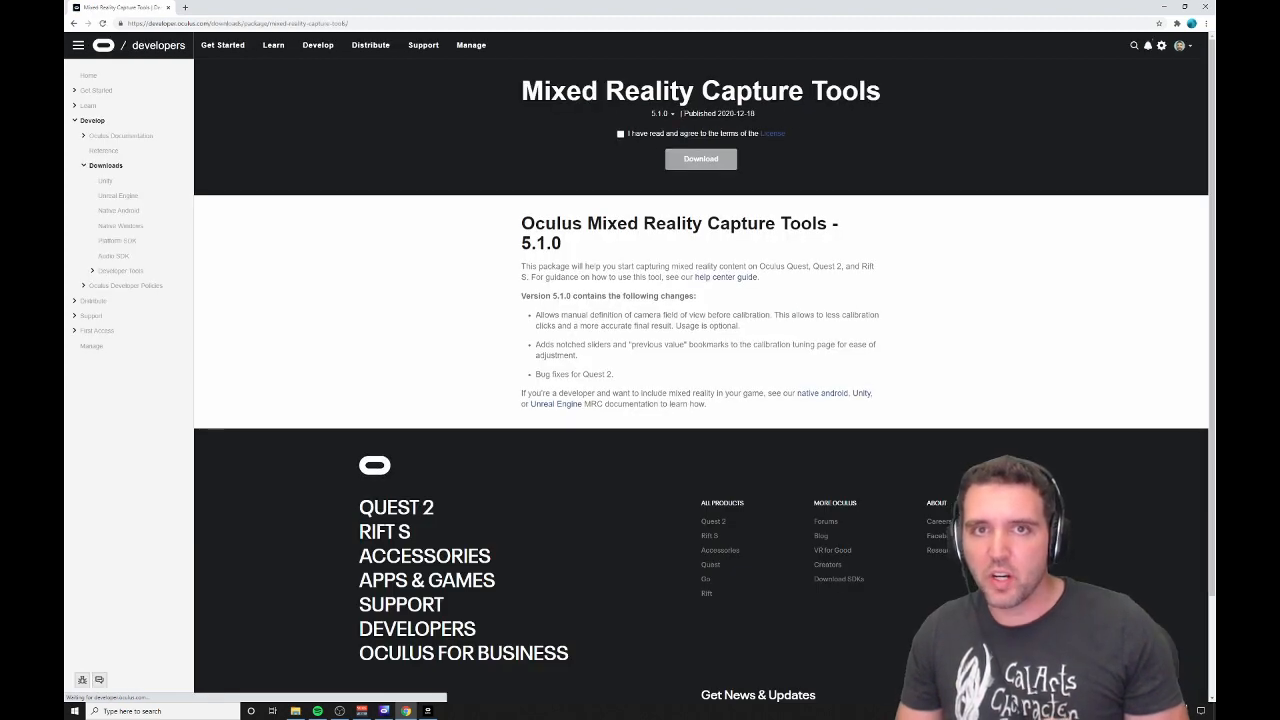
click(620, 132)
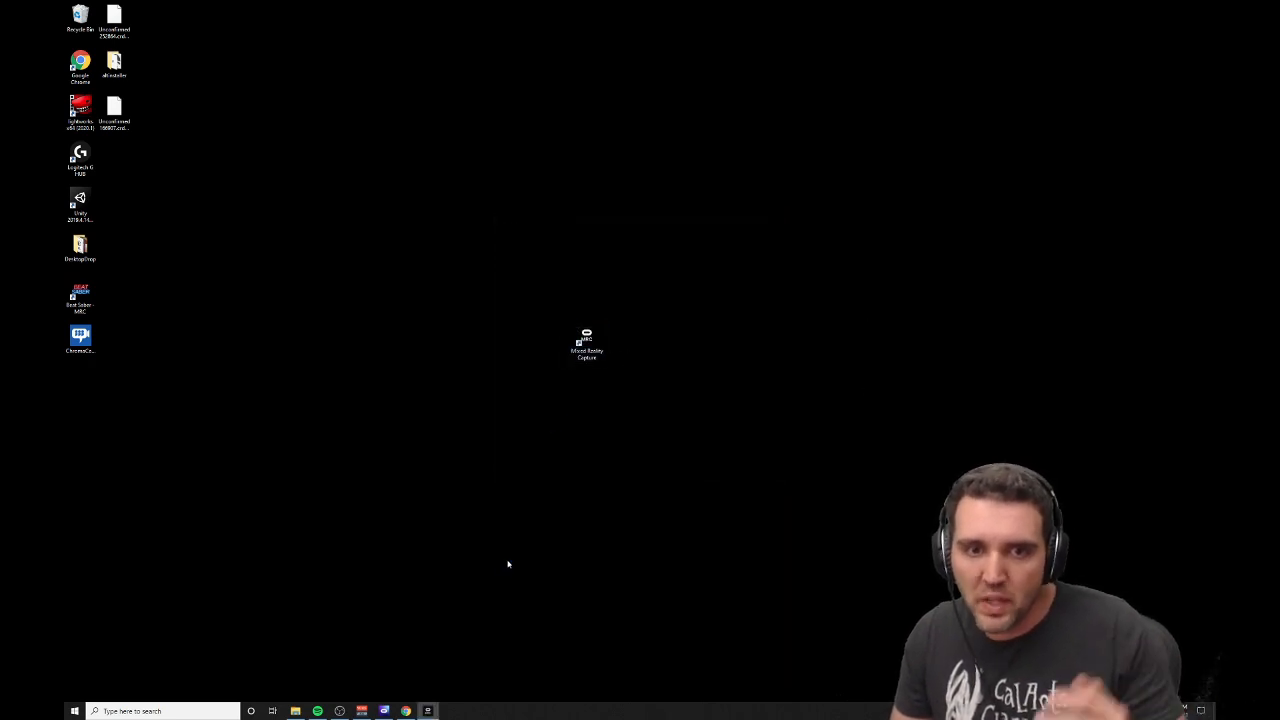
- Launch Mixed Reality Capture from the desktop shortcut and choose Quest as the headset
double_click(588, 344)
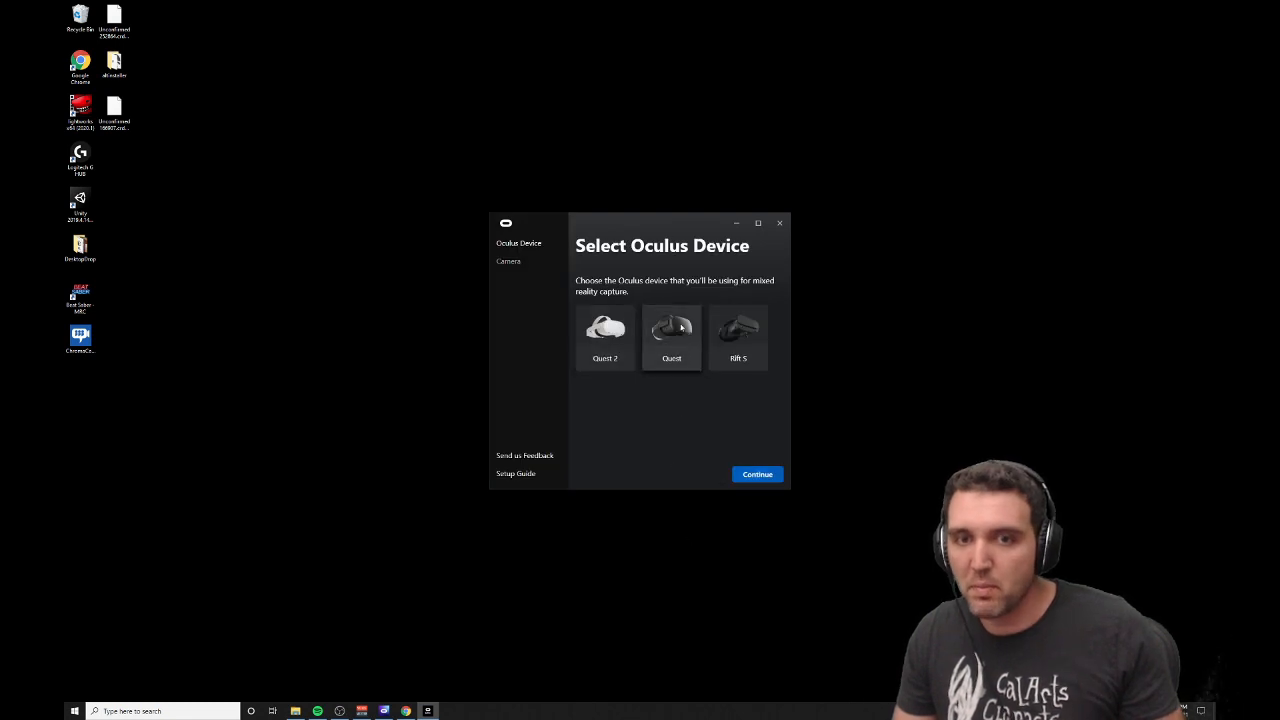
click(756, 474)
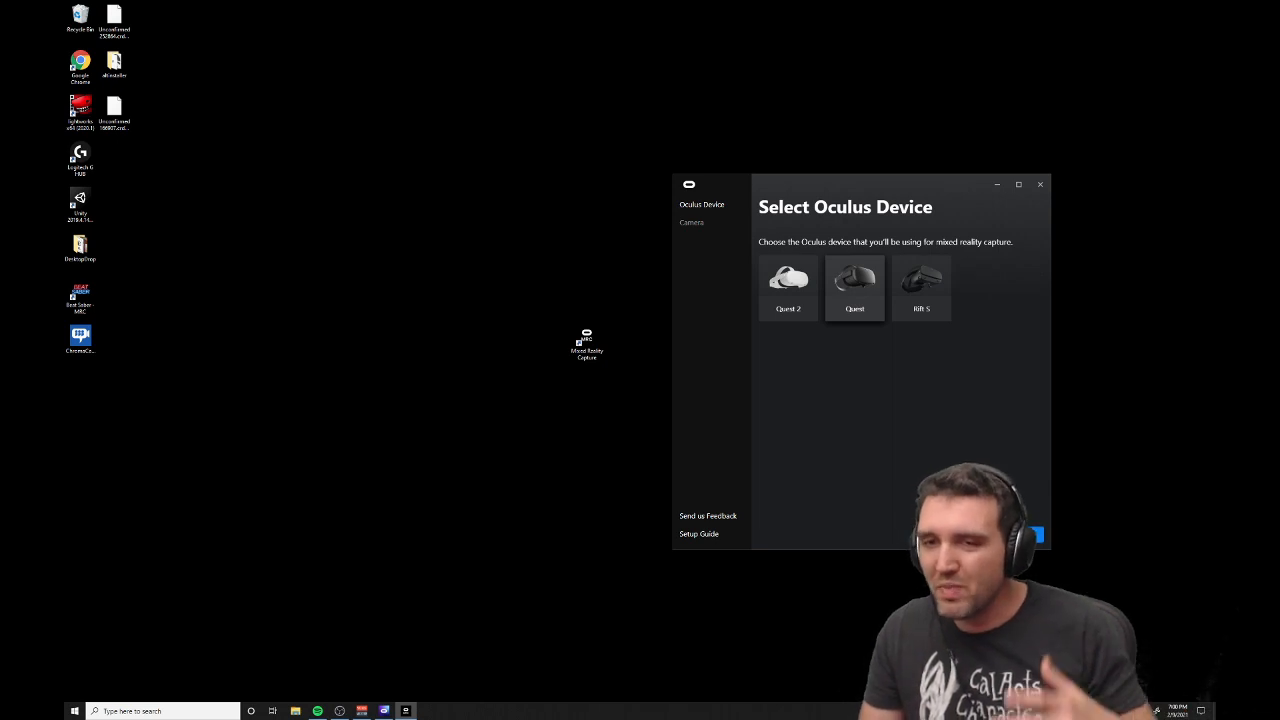
- Continue to the Connect Your Quest step and let the headset be found
click(856, 284)
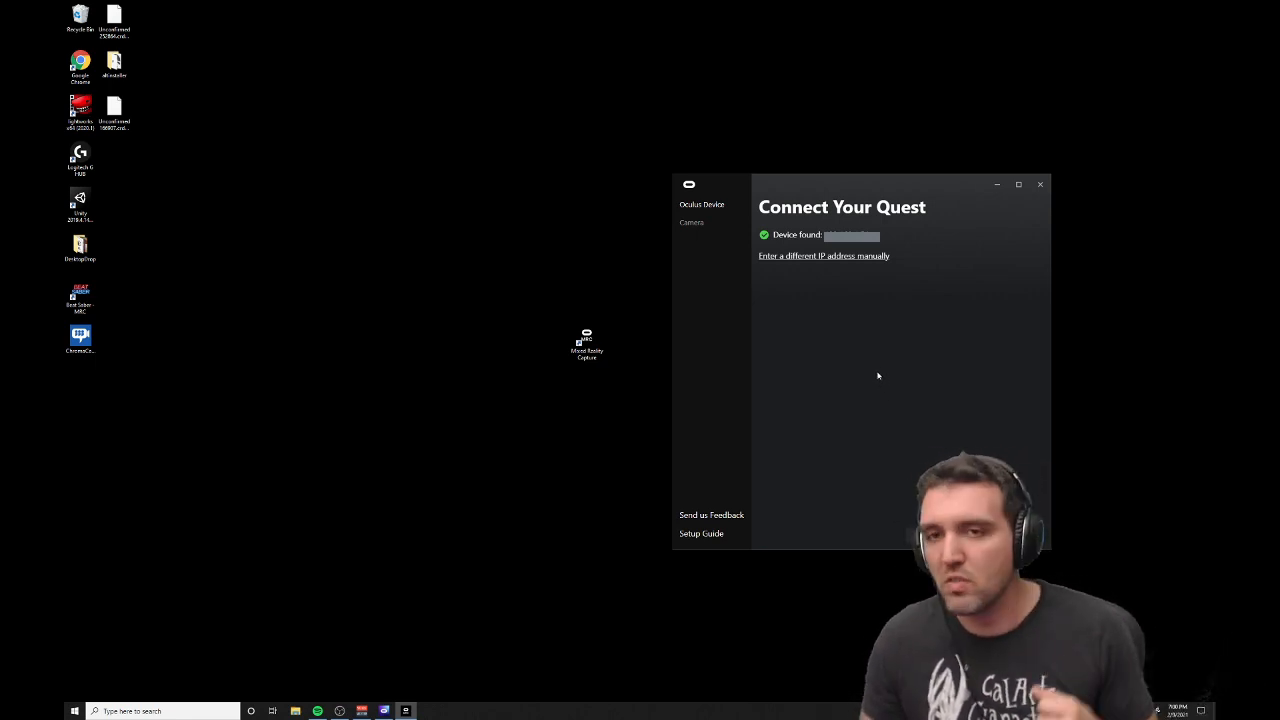
mouse_move(868, 384)
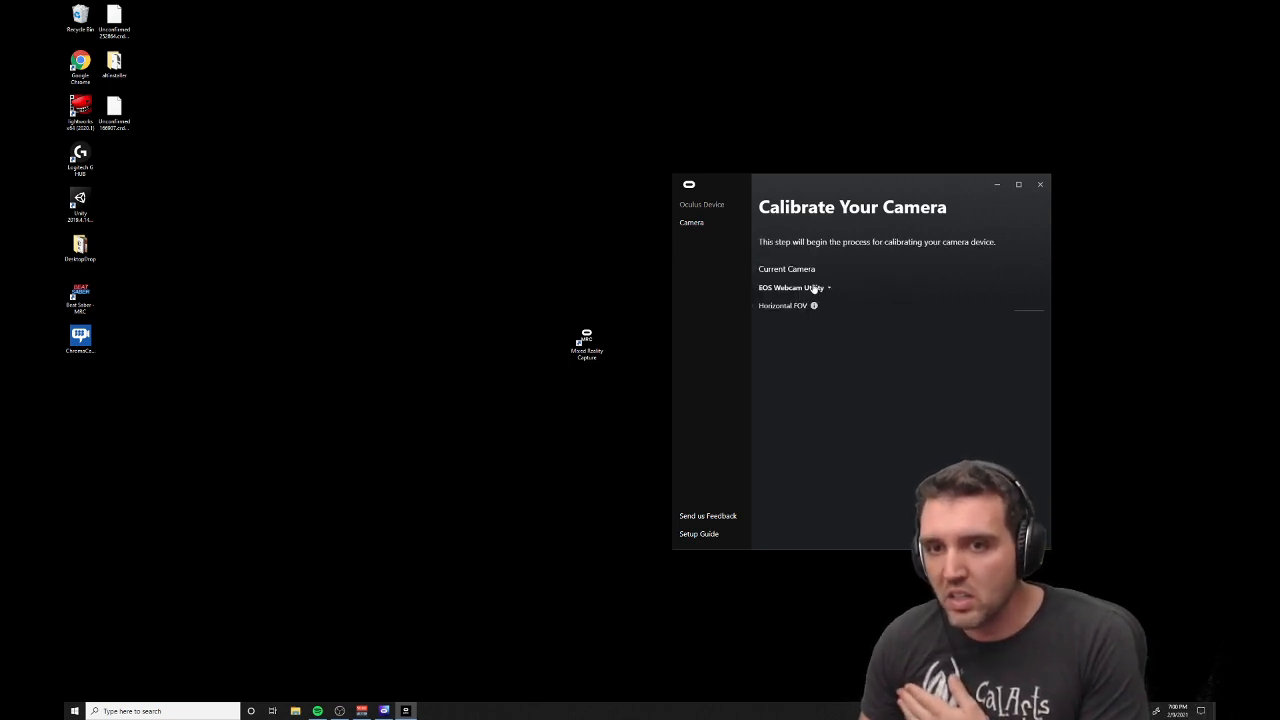
- Set the Pro webcam as the current camera for calibration
click(796, 288)
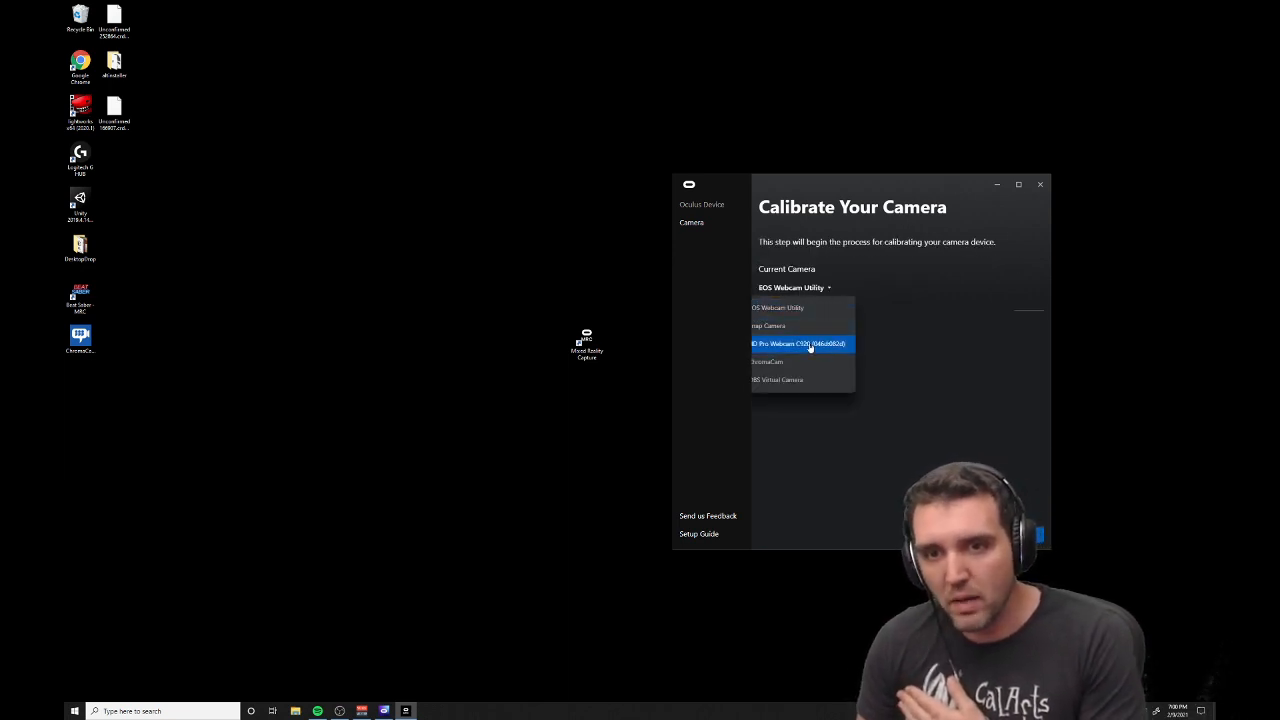
click(800, 344)
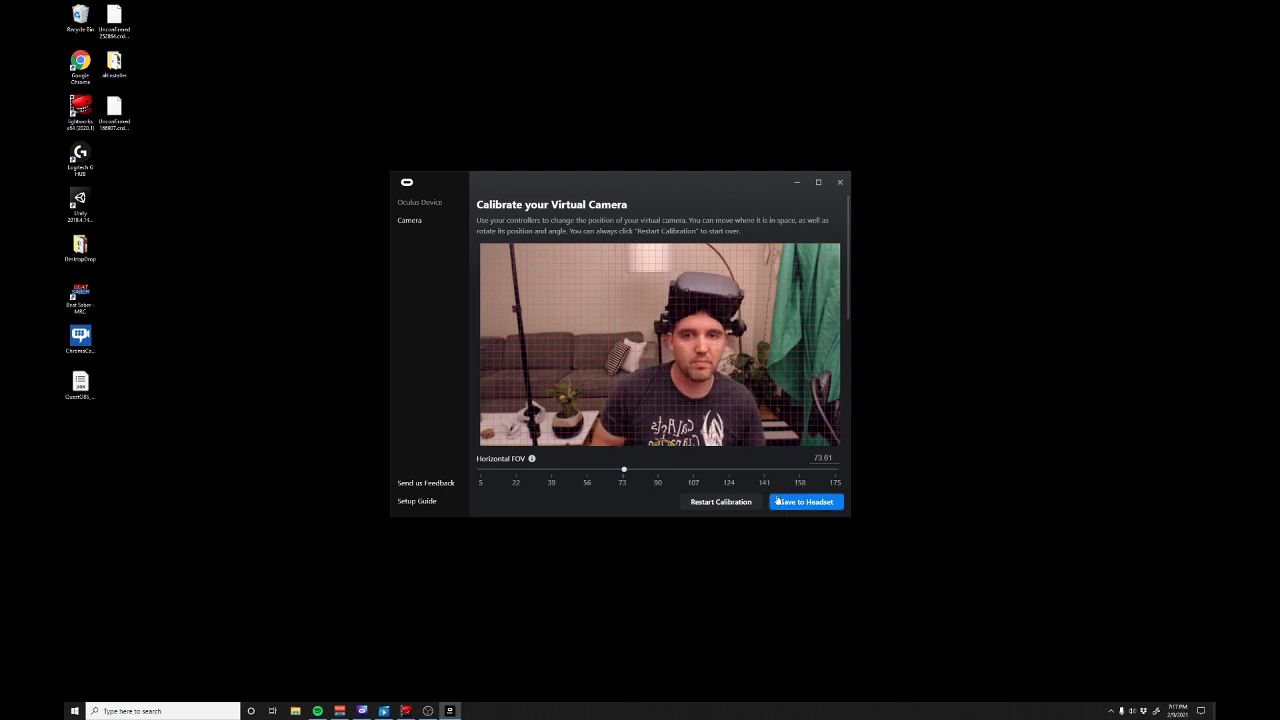
- Save the virtual camera calibration to the Quest headset
click(806, 500)
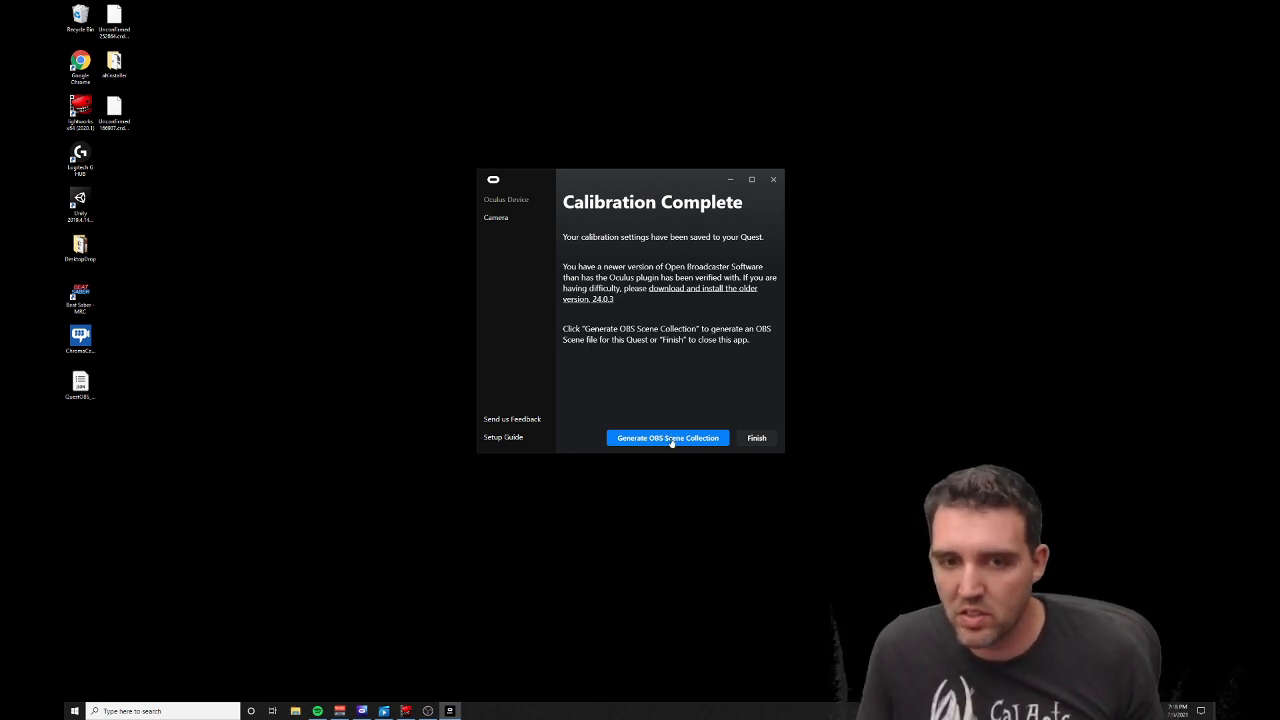
- Generate the Quest OBS scene collection file on the Desktop, replacing the existing one, and launch OBS
click(668, 438)
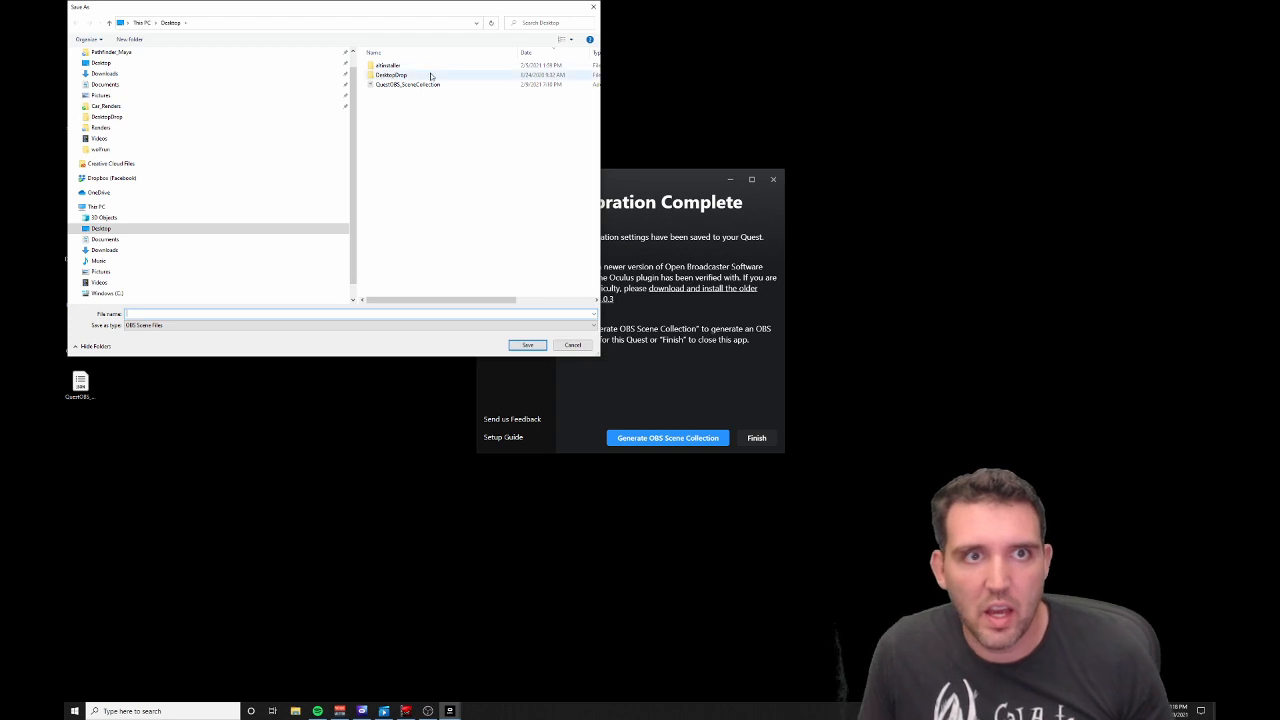
click(408, 84)
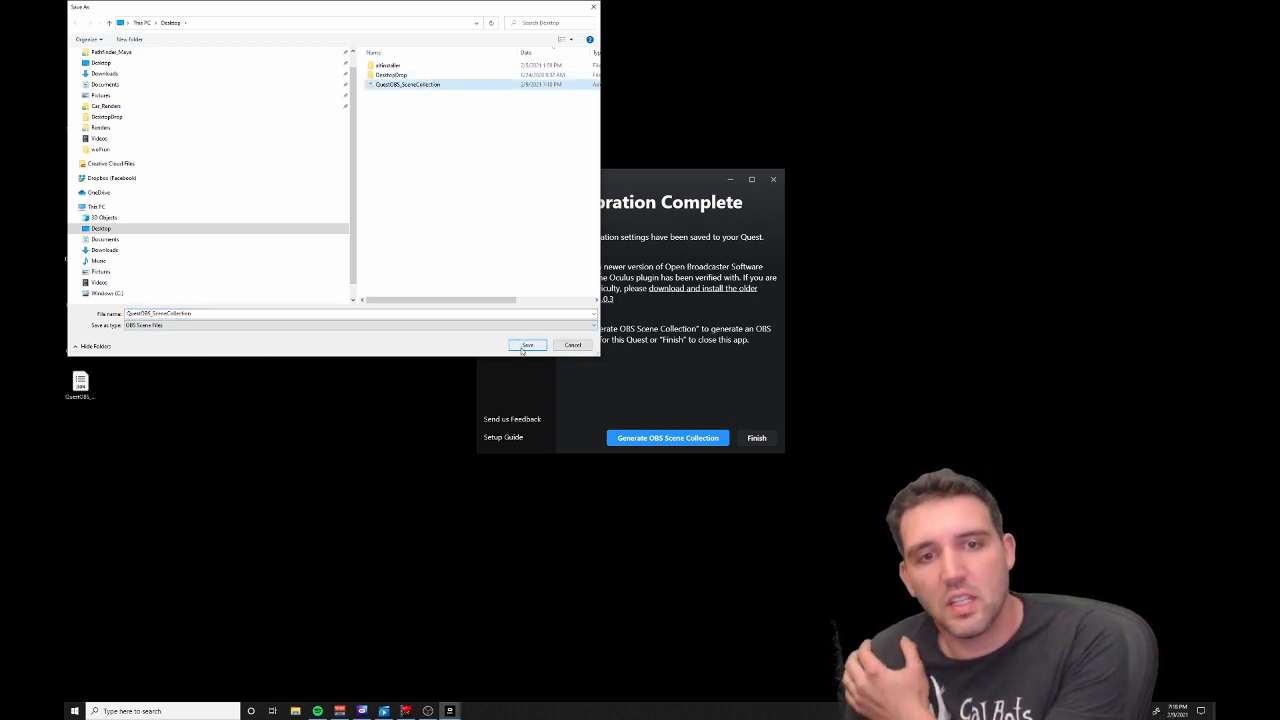
click(528, 344)
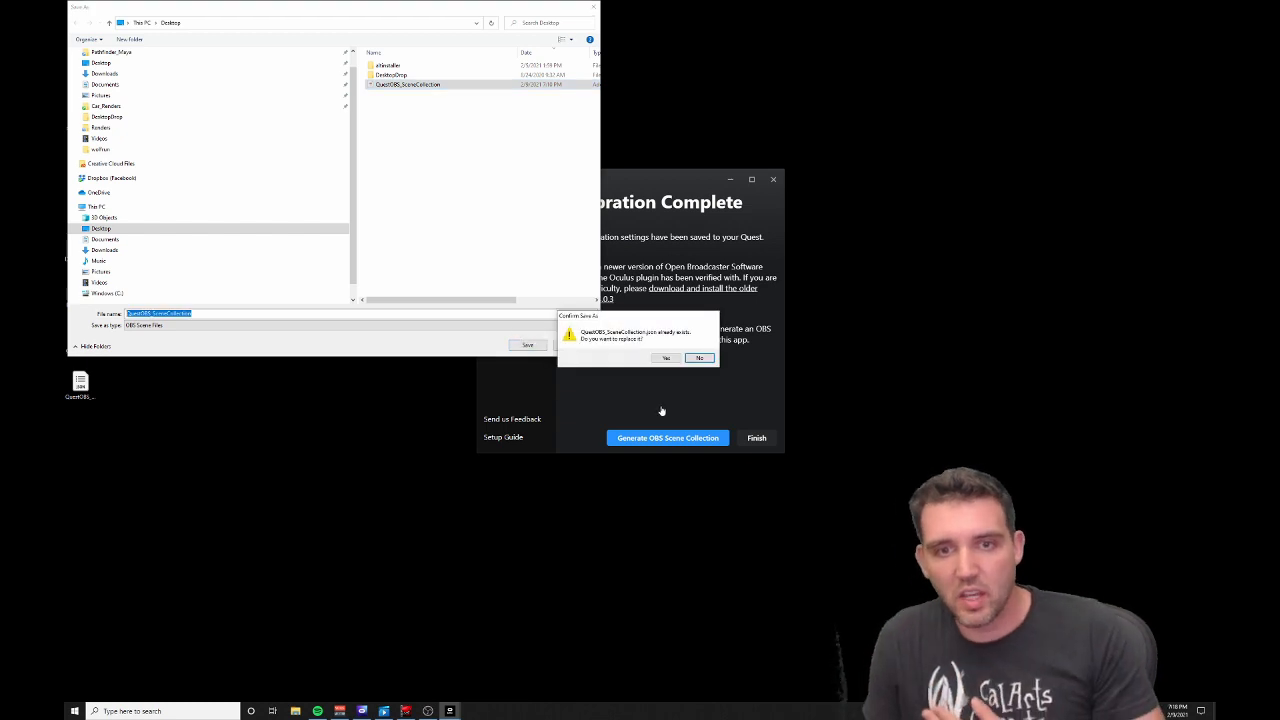
click(666, 358)
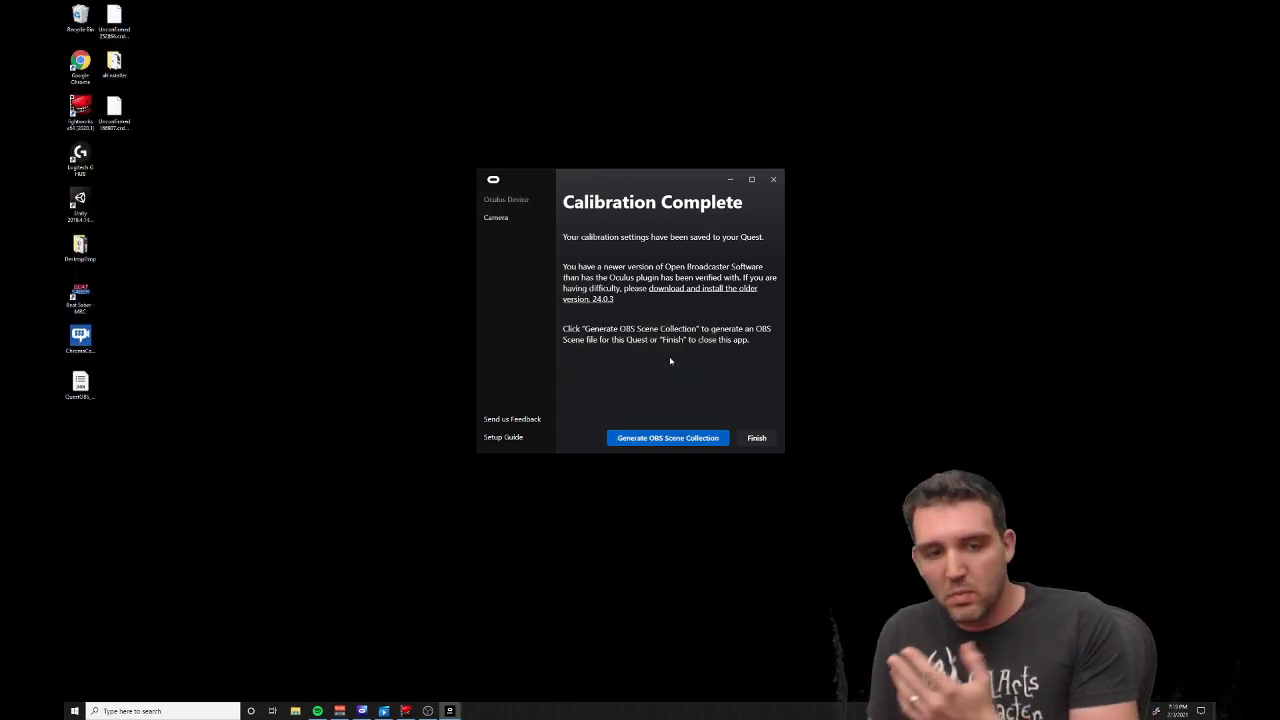
mouse_move(532, 592)
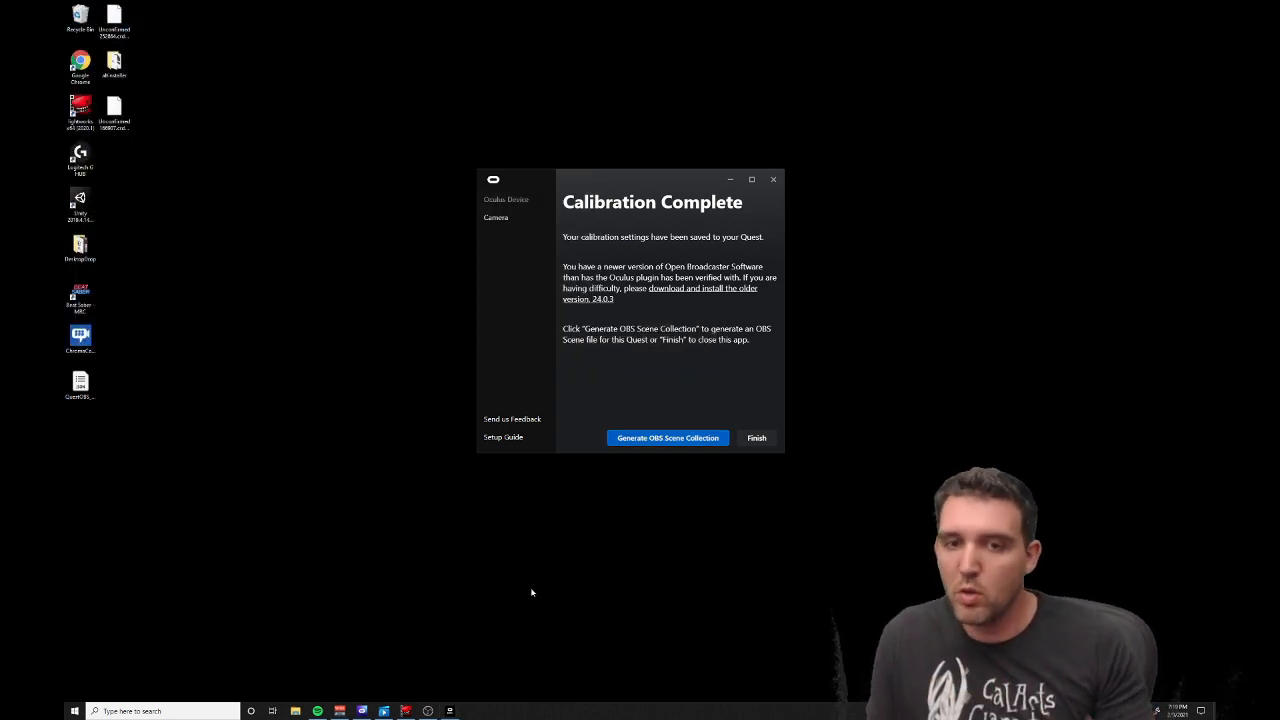
click(668, 438)
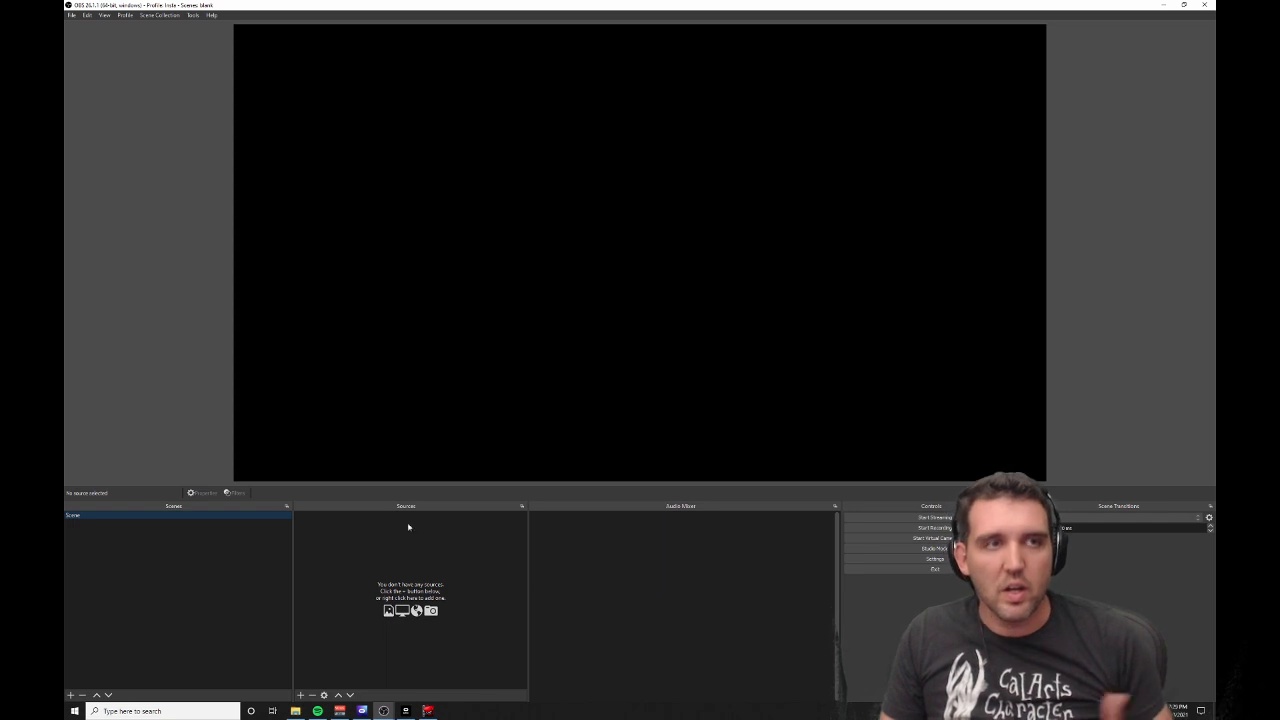
- Import the Quest scene collection JSON file from the Desktop via Scene Collection > Import
click(158, 16)
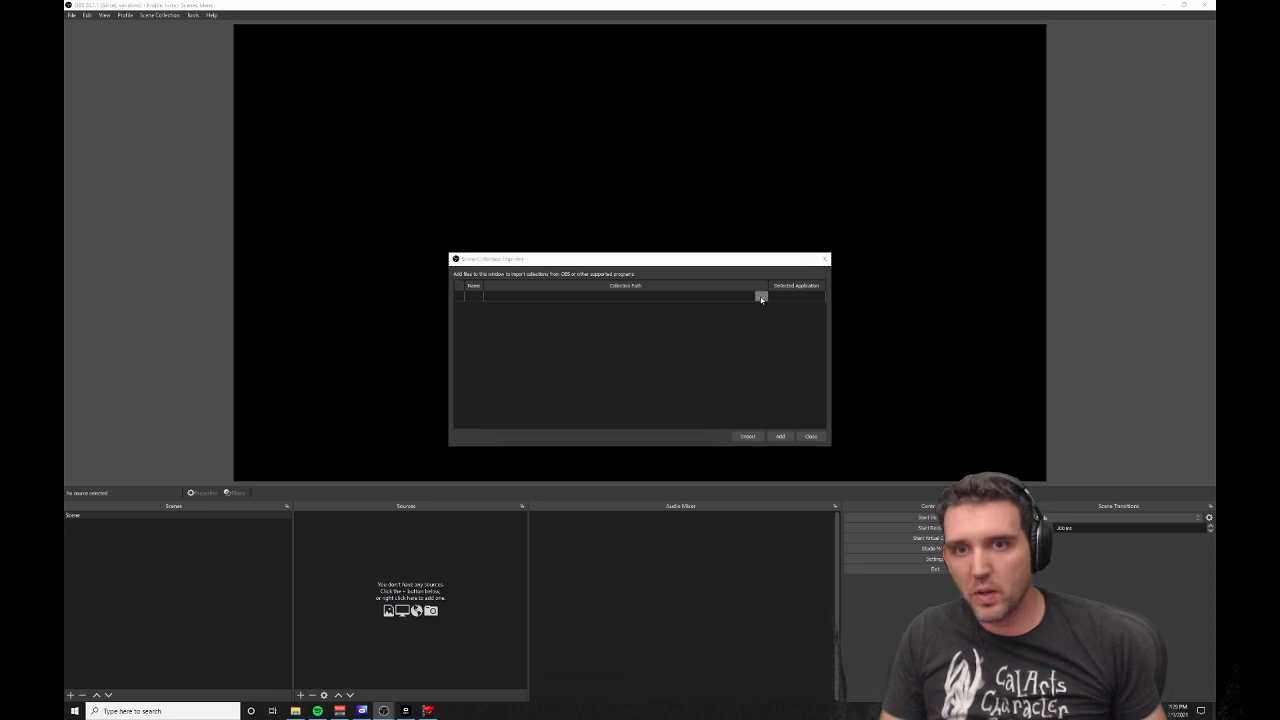
click(760, 296)
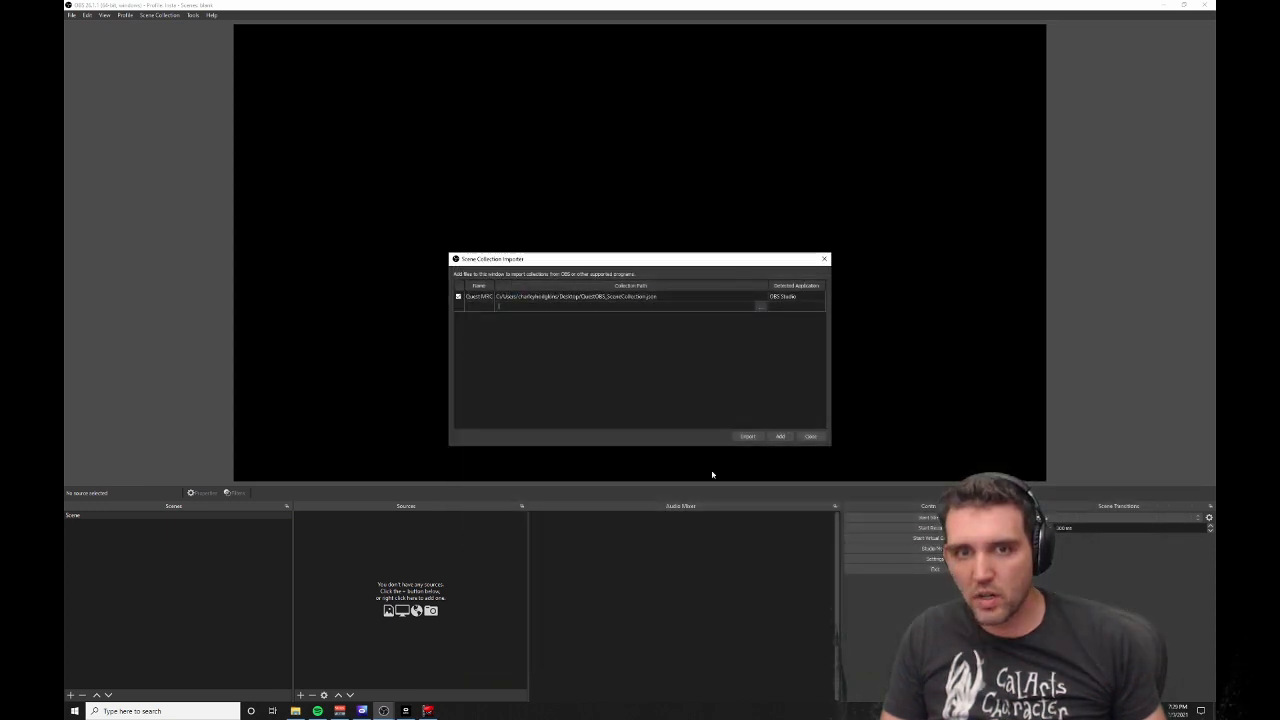
click(810, 436)
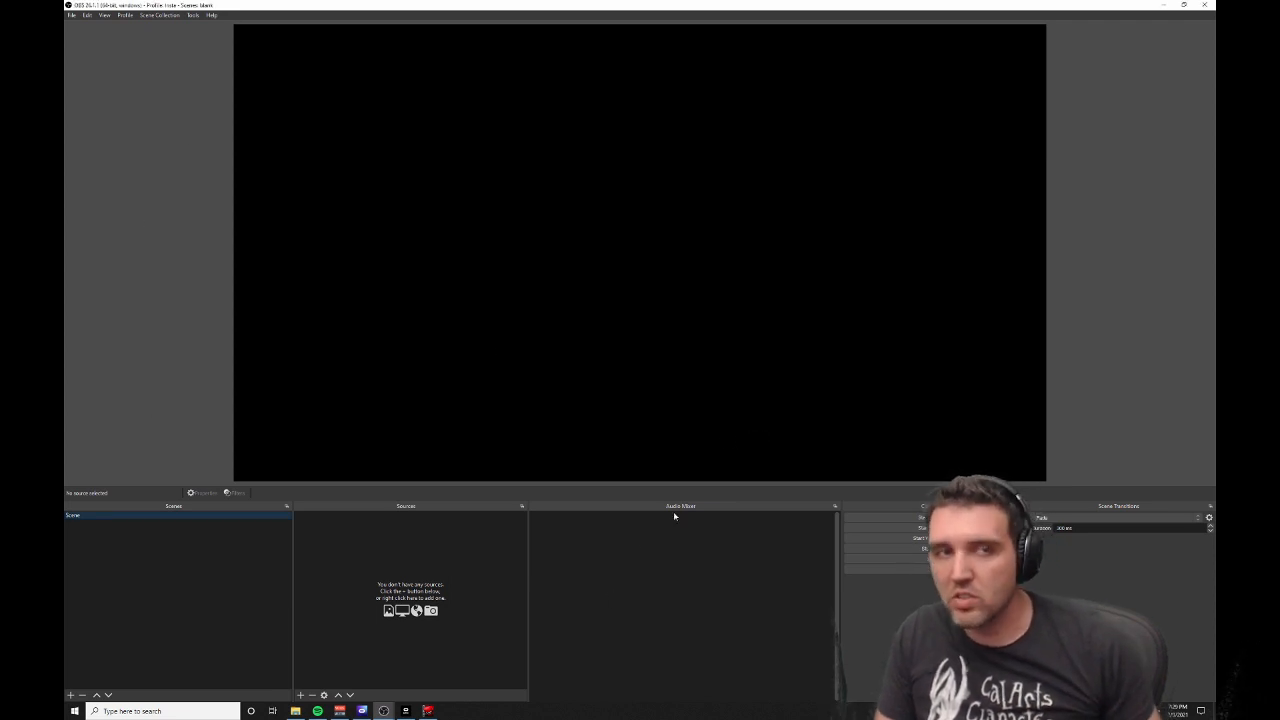
- Switch to the imported QuestMRC scene collection so its webcam and capture sources load
click(156, 16)
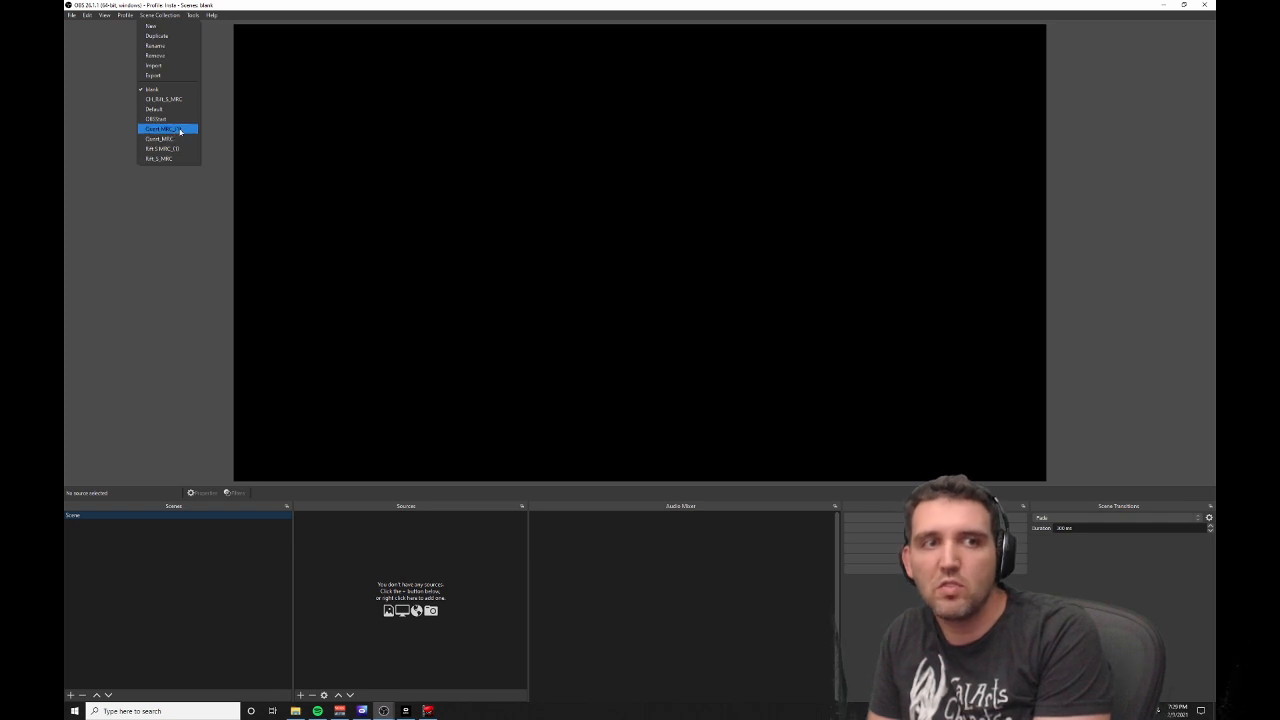
click(162, 128)
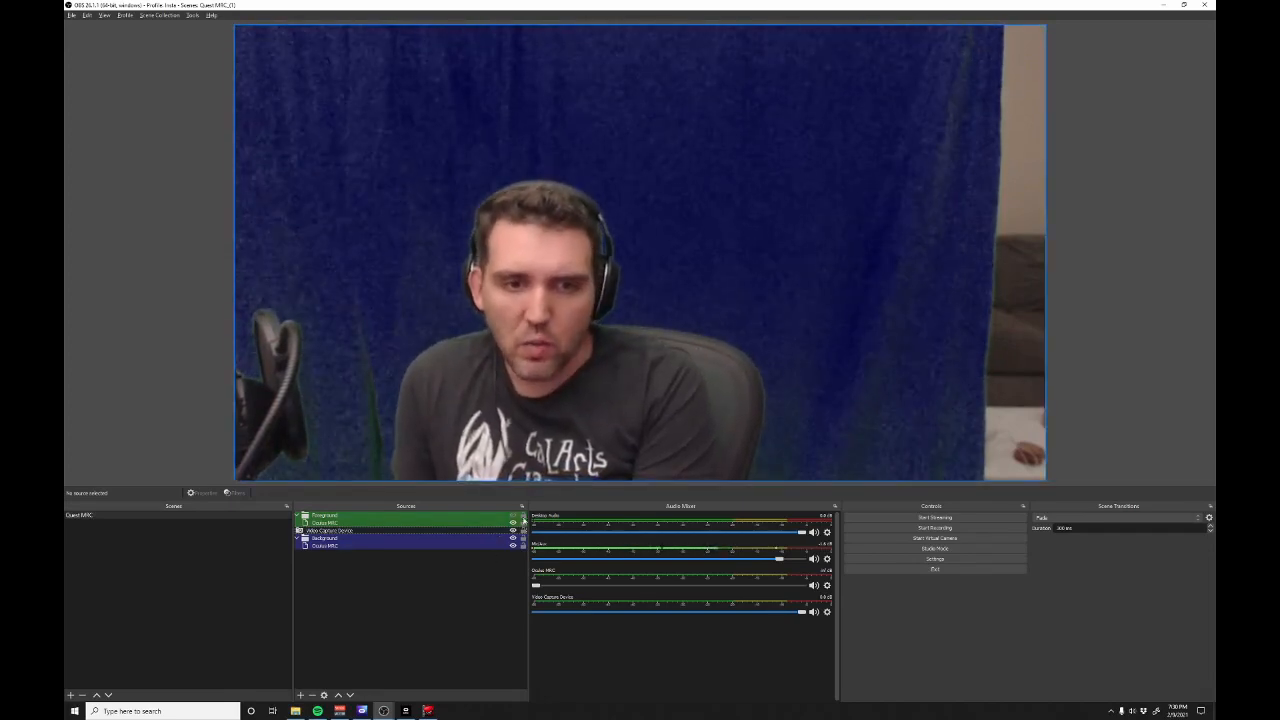
click(512, 524)
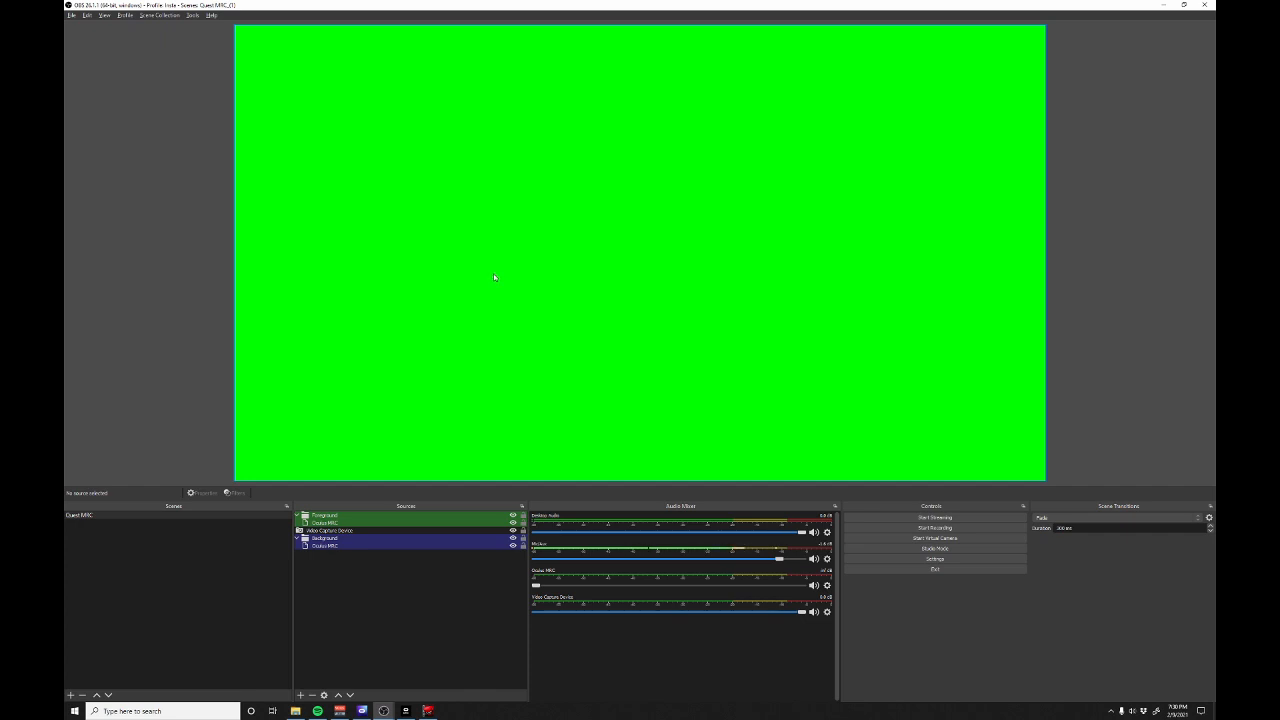
mouse_move(496, 332)
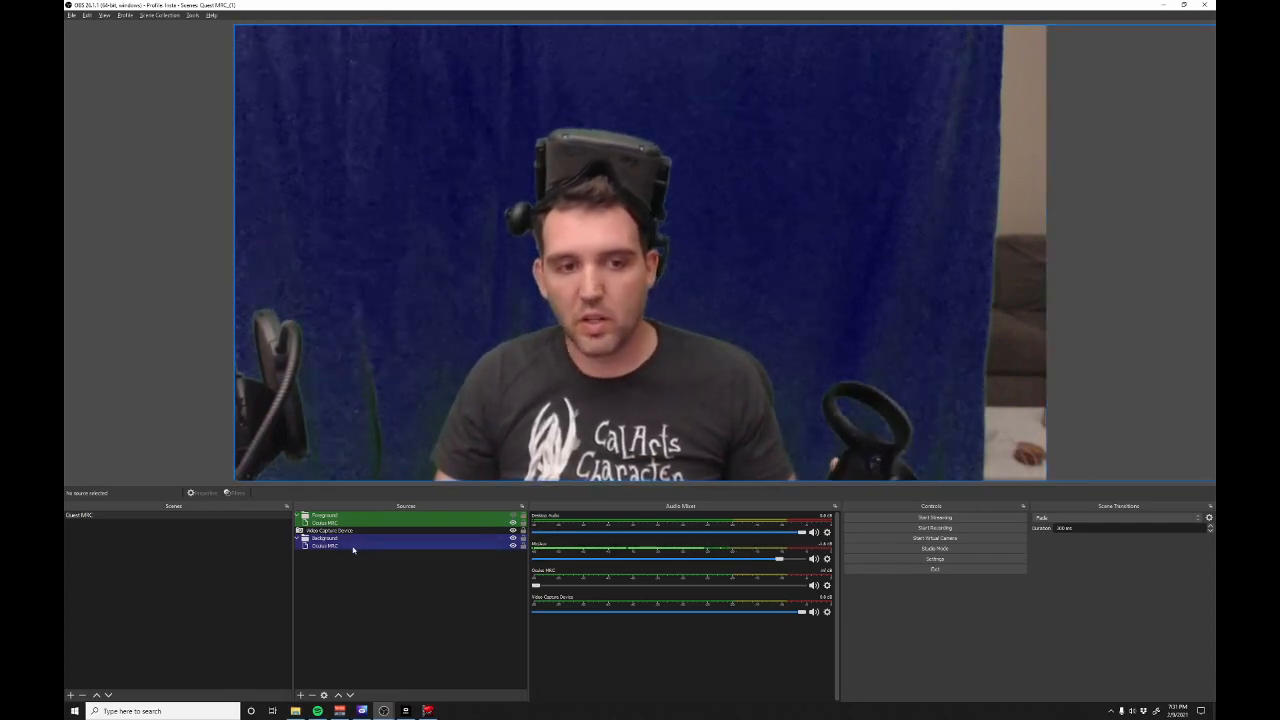
click(324, 546)
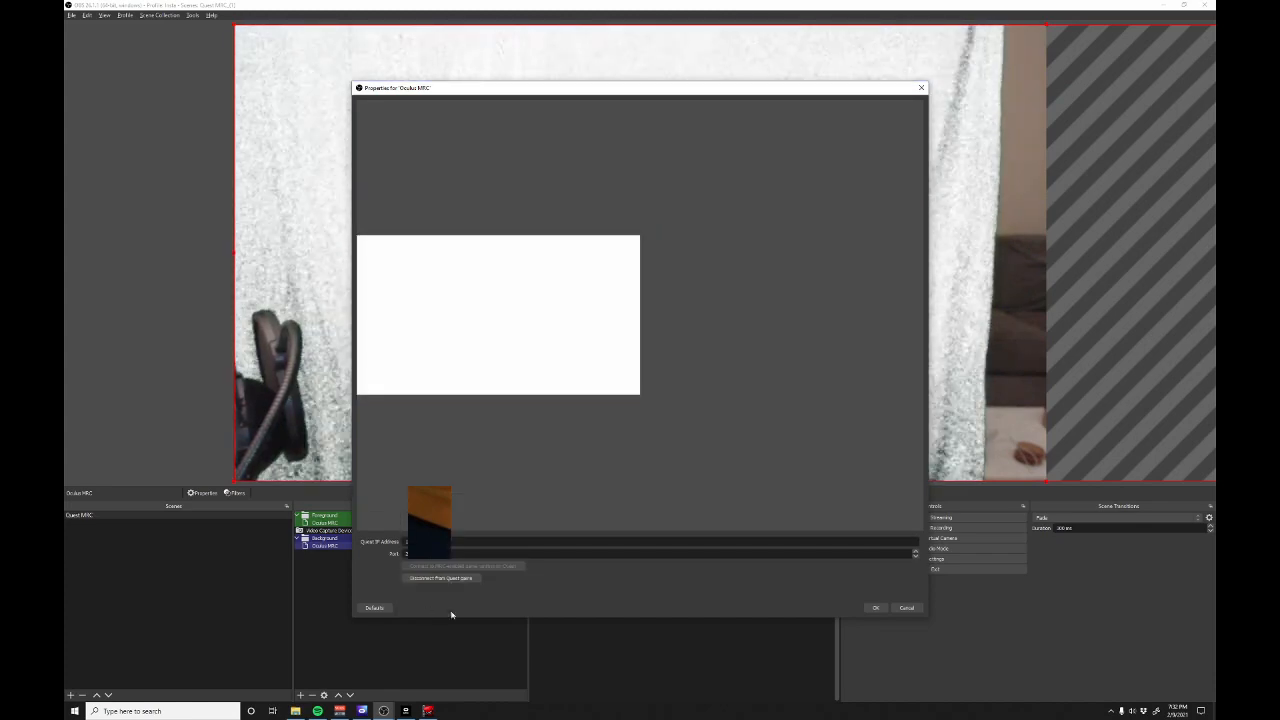
- Apply the capture source's properties with OK, returning to the webcam preview
click(876, 608)
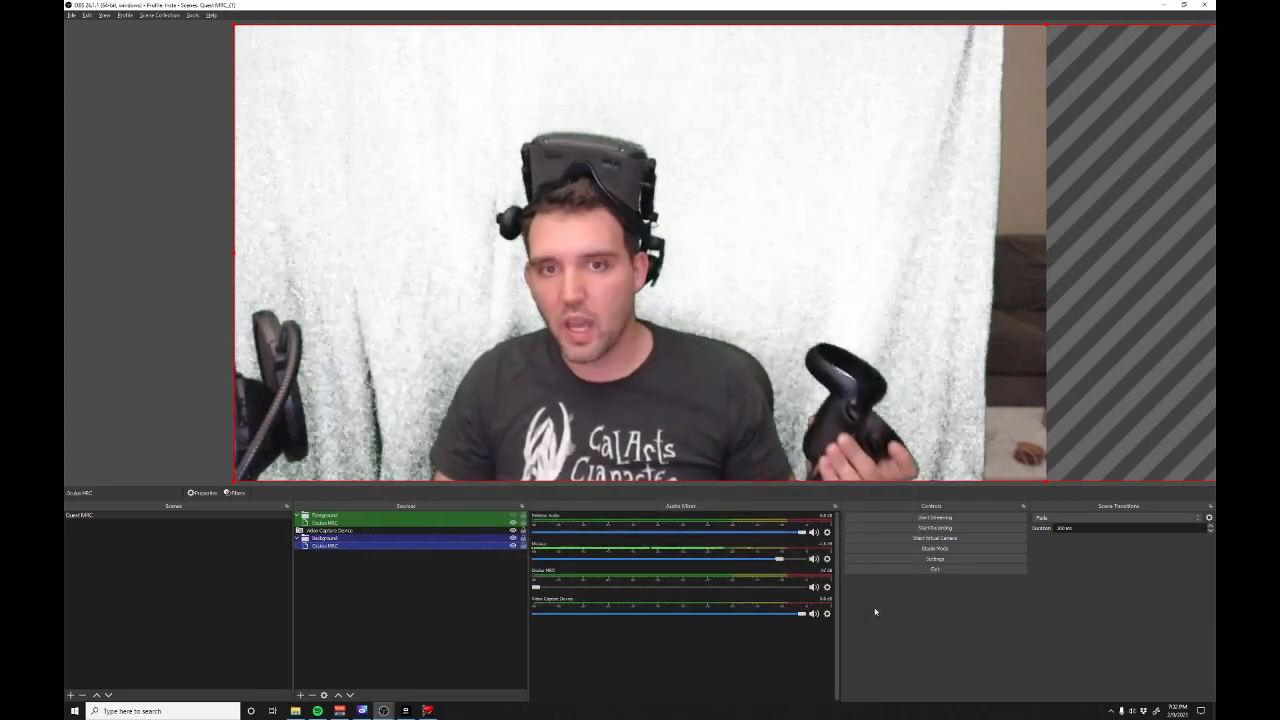